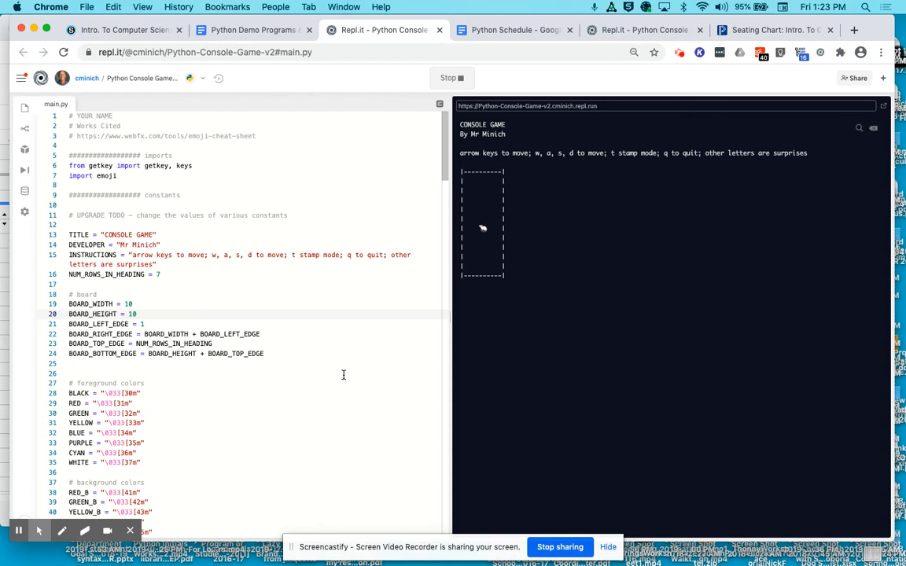
{"action": "mouse_move", "coordinate": [306, 354]}
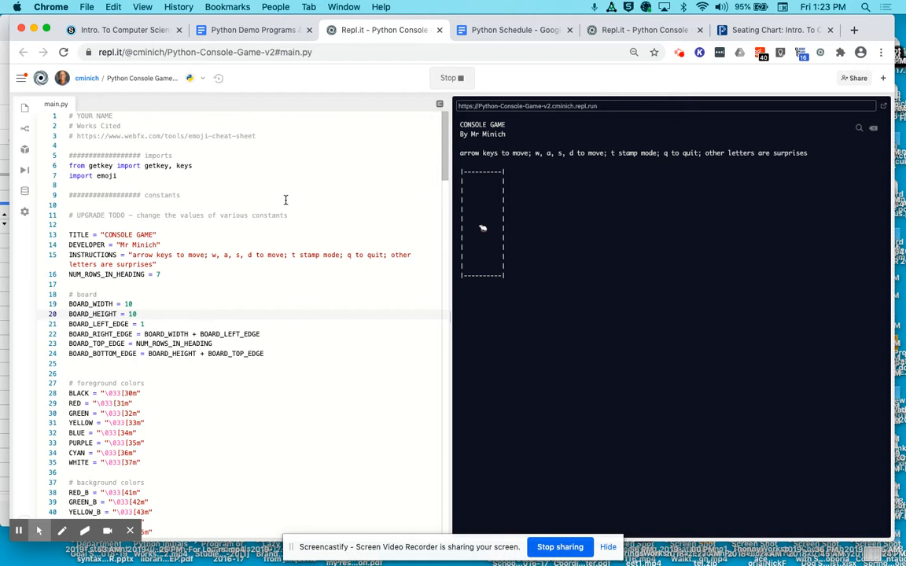
Stop and rerun the console game, then select the getkey import in the code
{"action": "left_click", "coordinate": [451, 78]}
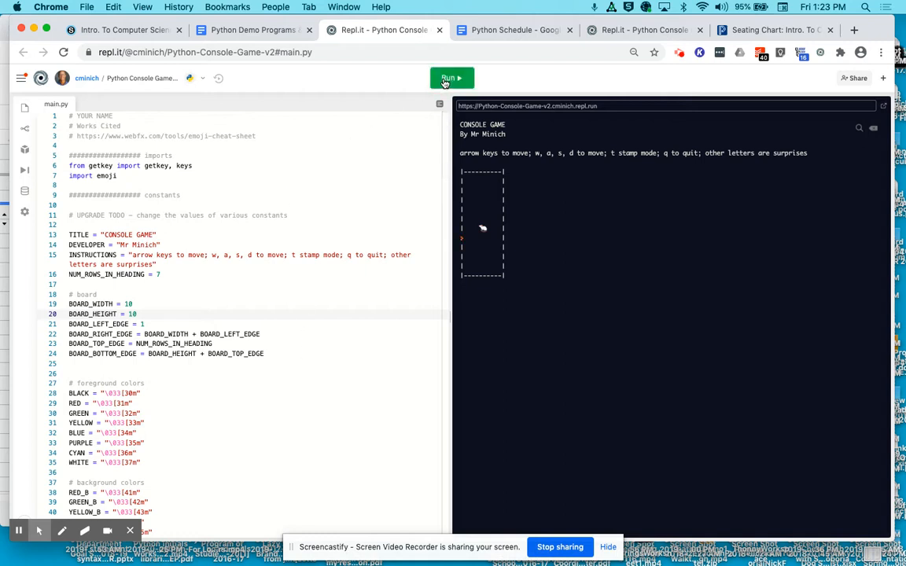
{"action": "left_click", "coordinate": [452, 78]}
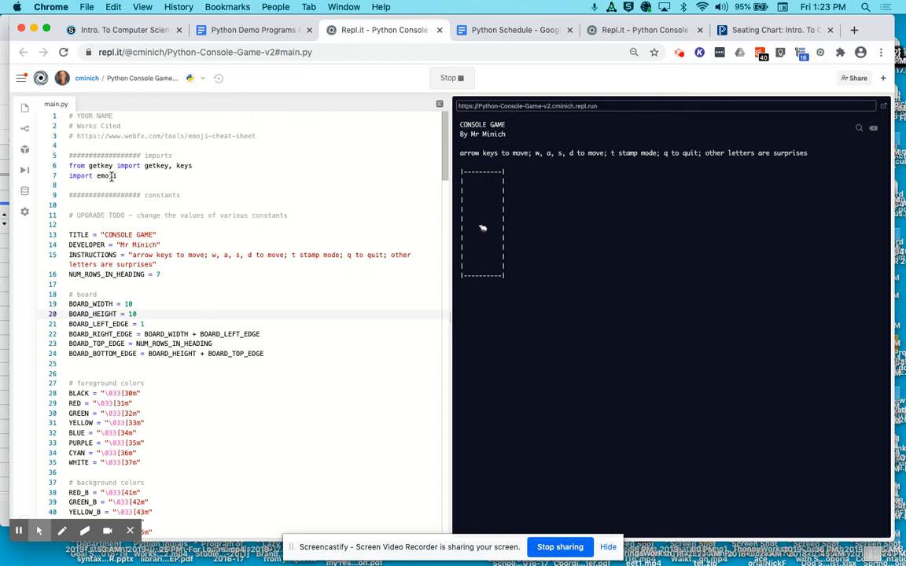
{"action": "double_click", "coordinate": [103, 175]}
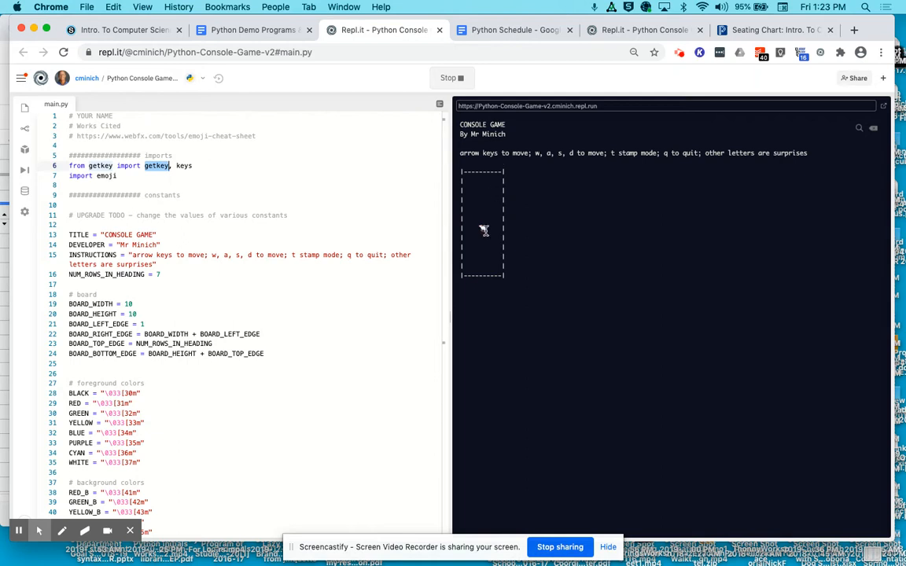
{"action": "mouse_move", "coordinate": [36, 170]}
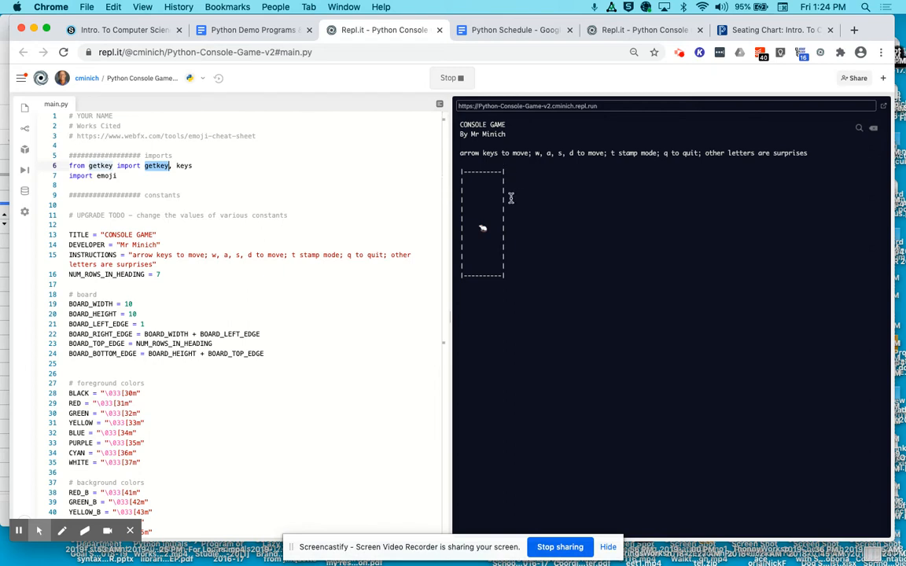
{"action": "mouse_move", "coordinate": [507, 196]}
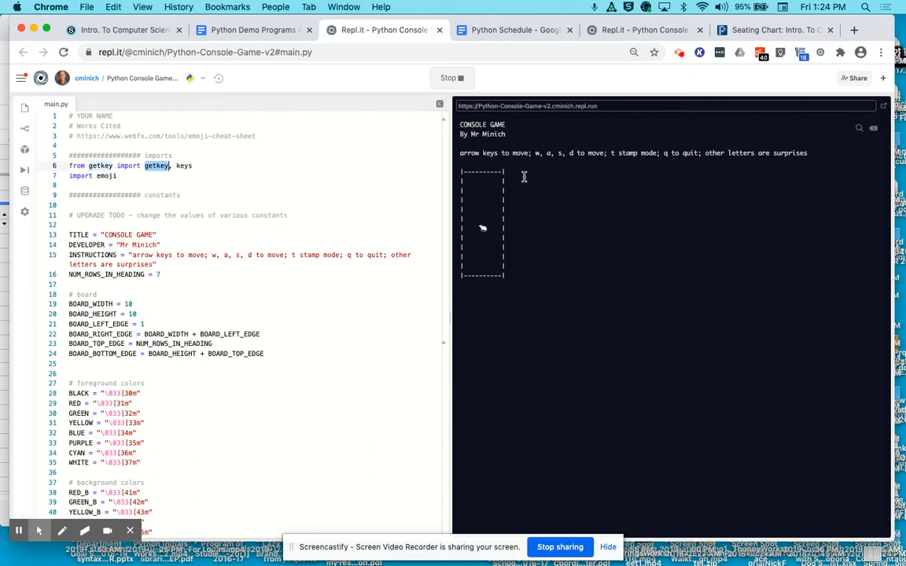
{"action": "mouse_move", "coordinate": [487, 161]}
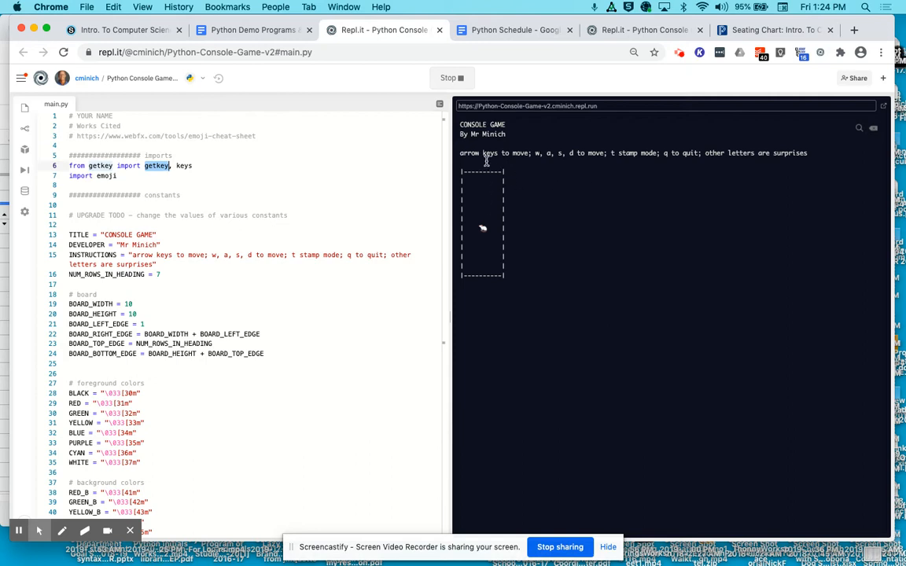
{"action": "mouse_move", "coordinate": [472, 157]}
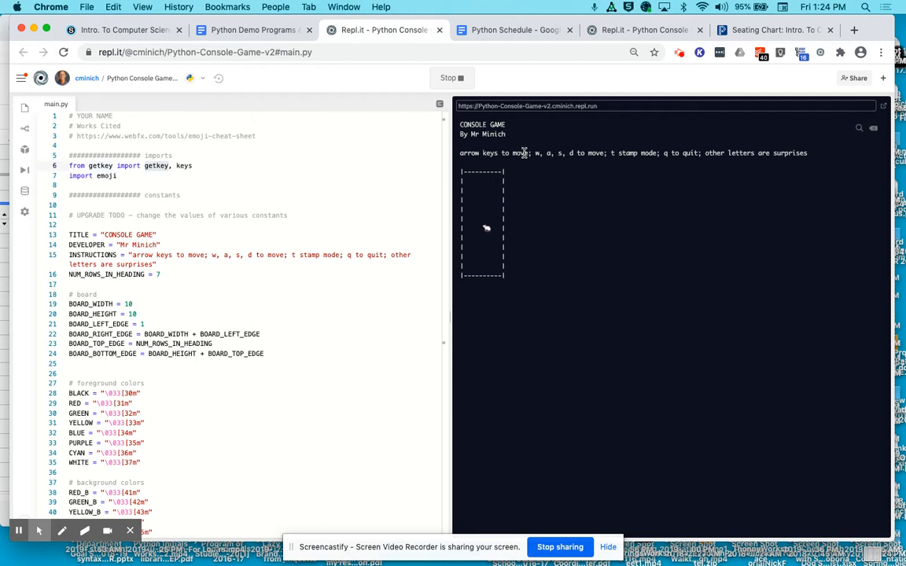
{"action": "mouse_move", "coordinate": [475, 209]}
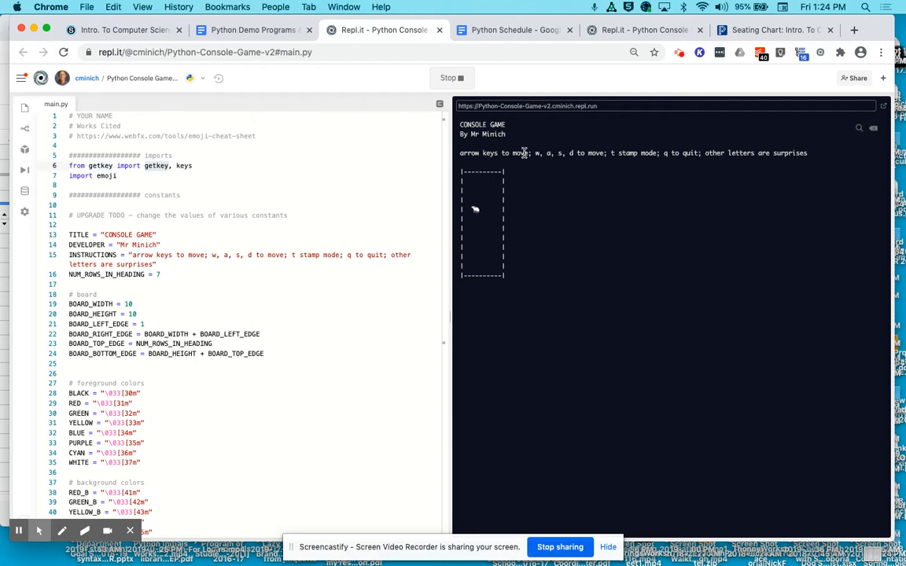
{"action": "mouse_move", "coordinate": [484, 209]}
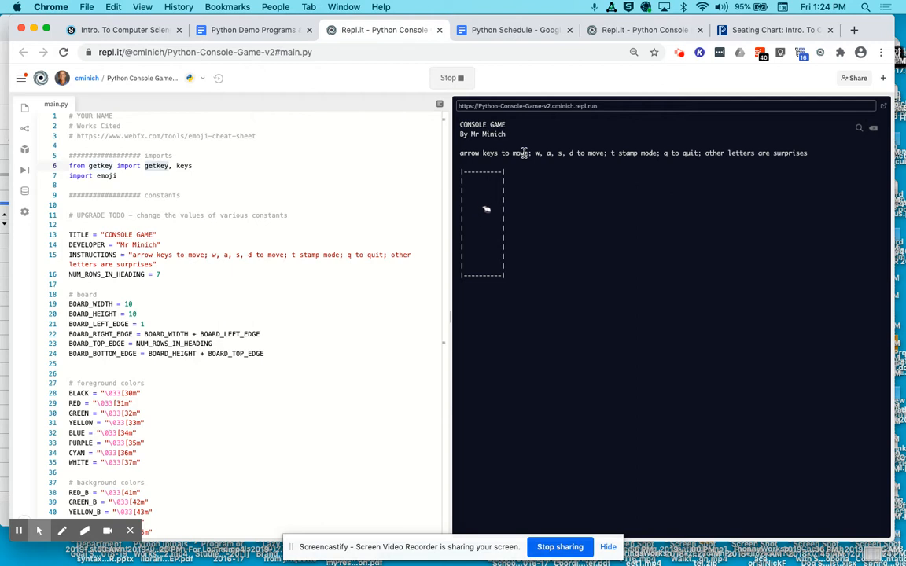
{"action": "mouse_move", "coordinate": [474, 228]}
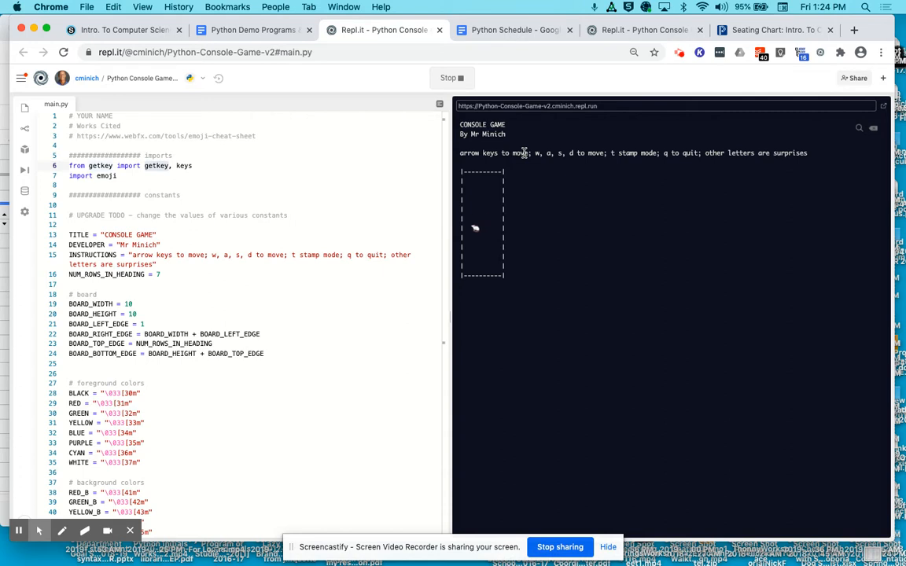
{"action": "mouse_move", "coordinate": [482, 199]}
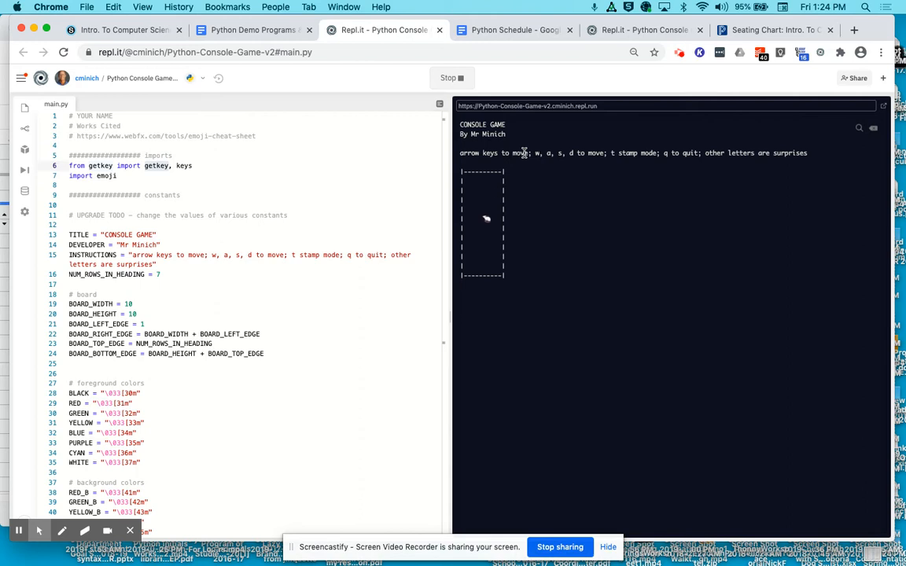
{"action": "mouse_move", "coordinate": [611, 152]}
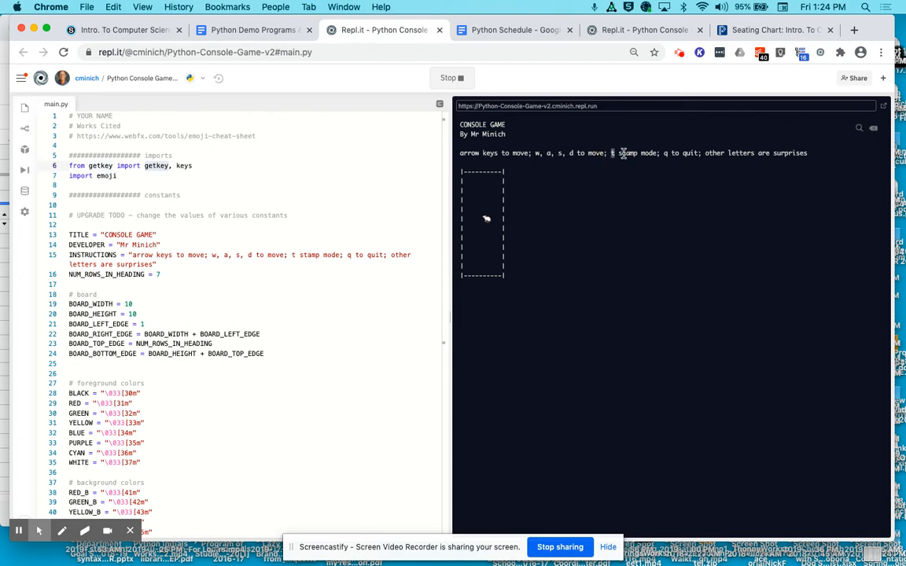
{"action": "mouse_move", "coordinate": [594, 152]}
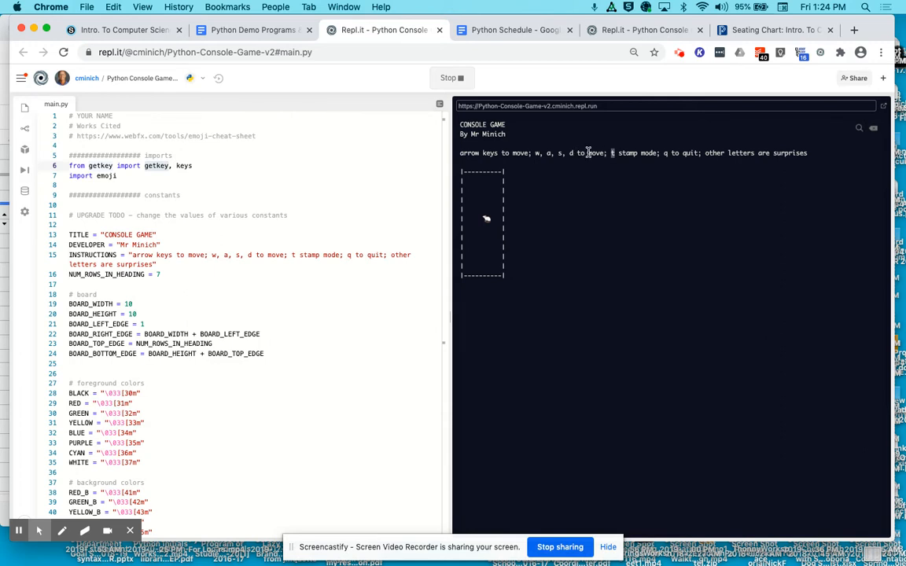
{"action": "mouse_move", "coordinate": [614, 152]}
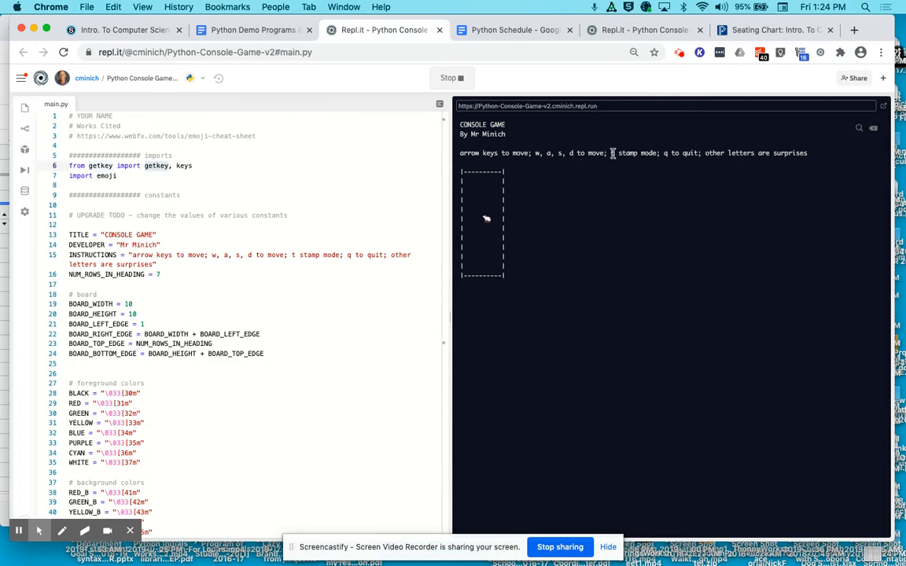
{"action": "mouse_move", "coordinate": [494, 209]}
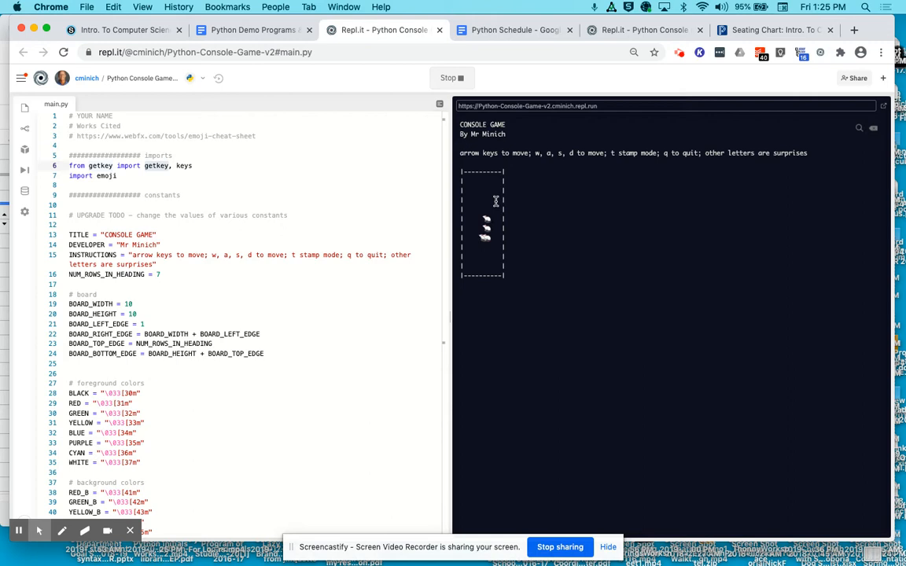
Press w to stamp another mouse copy on the board
{"action": "key", "text": "w"}
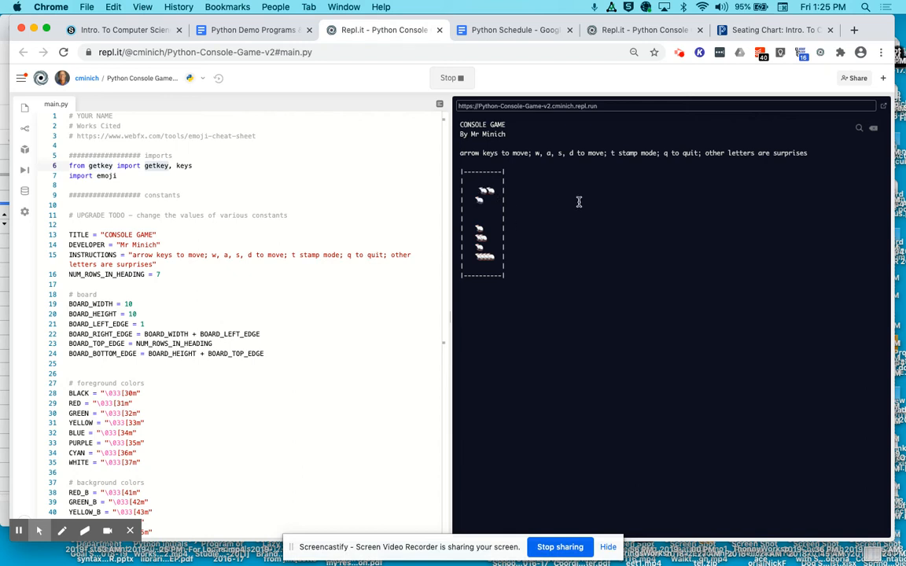
{"action": "mouse_move", "coordinate": [660, 154]}
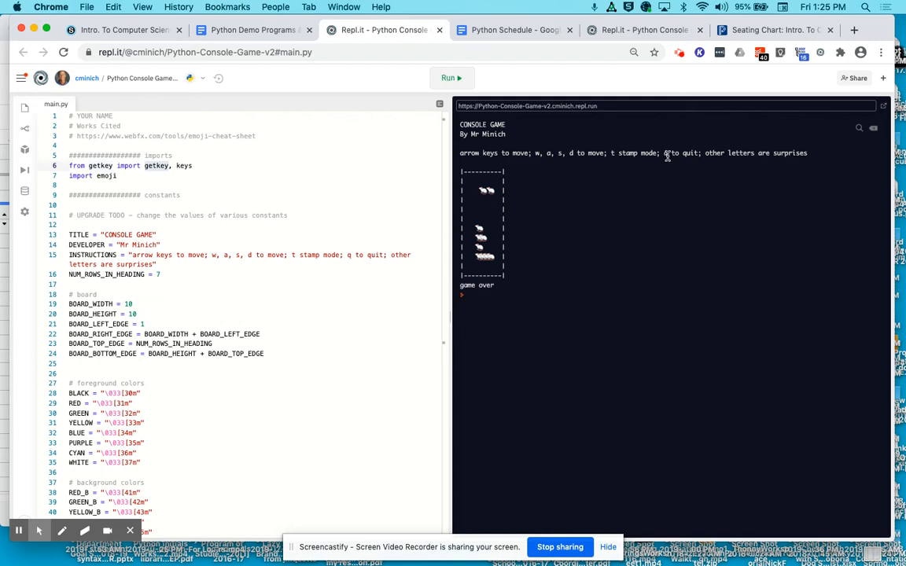
{"action": "mouse_move", "coordinate": [540, 282]}
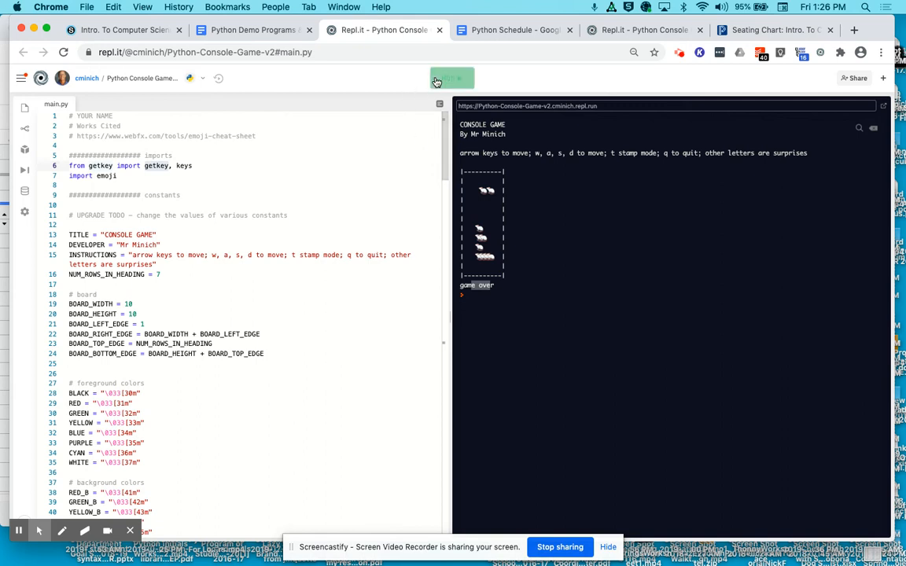
Rerun the console game for a fresh board with a single mouse
{"action": "left_click", "coordinate": [452, 77]}
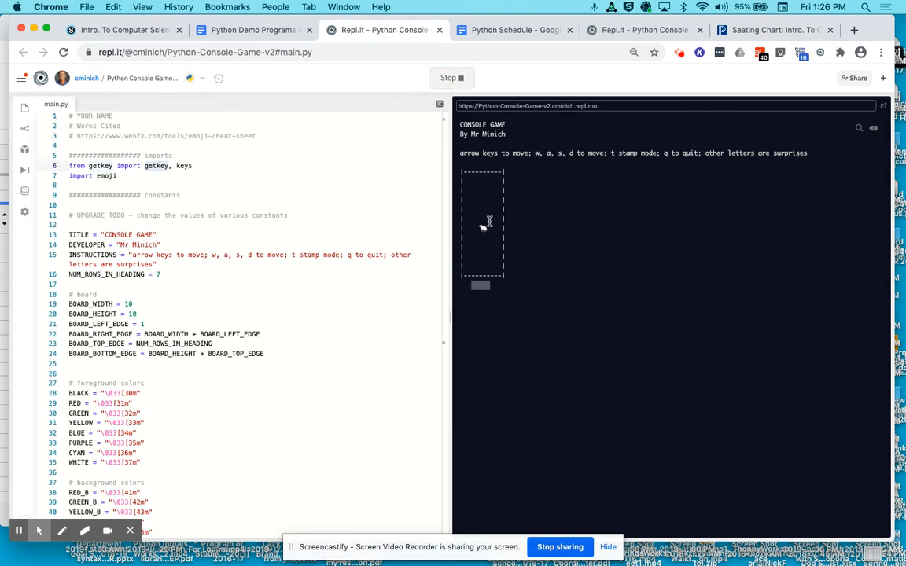
{"action": "mouse_move", "coordinate": [542, 182]}
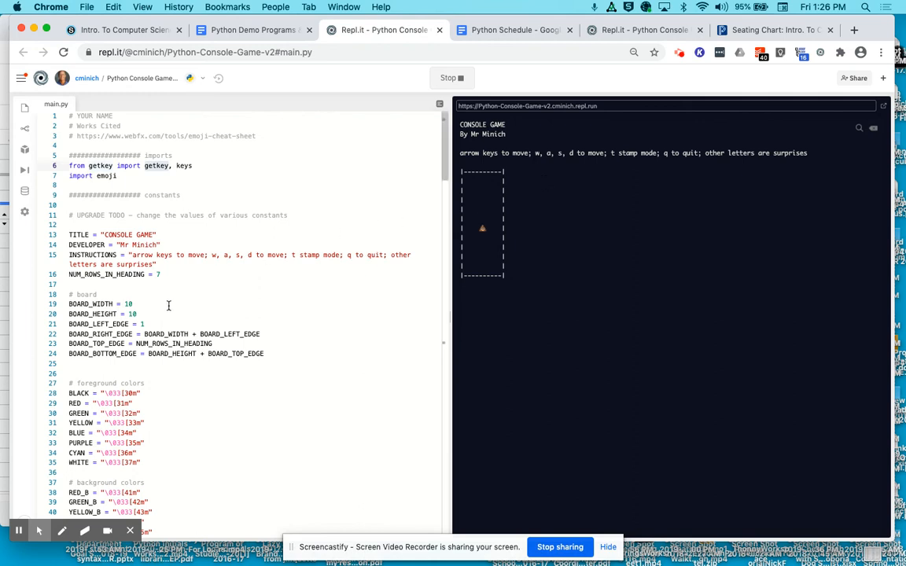
{"action": "scroll", "scroll_direction": "down", "scroll_amount": 3}
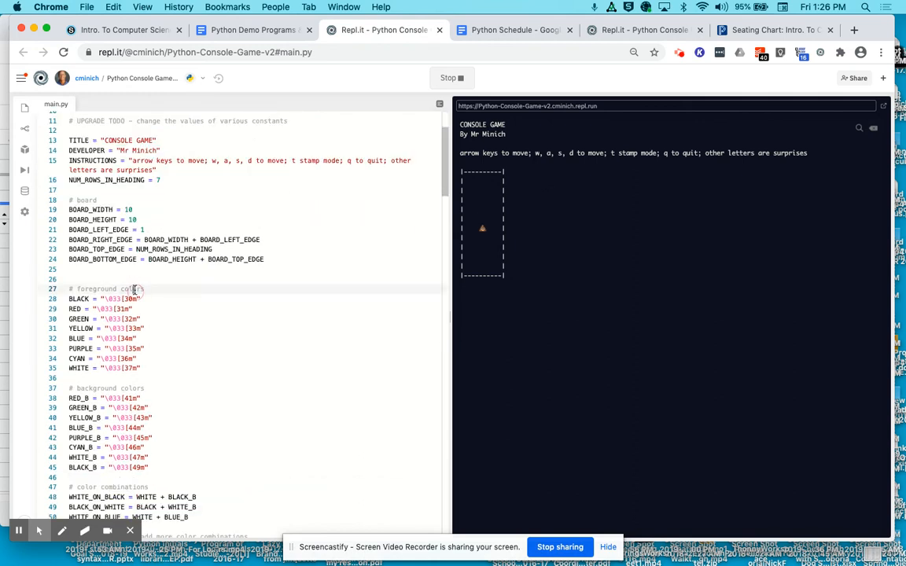
{"action": "double_click", "coordinate": [103, 289]}
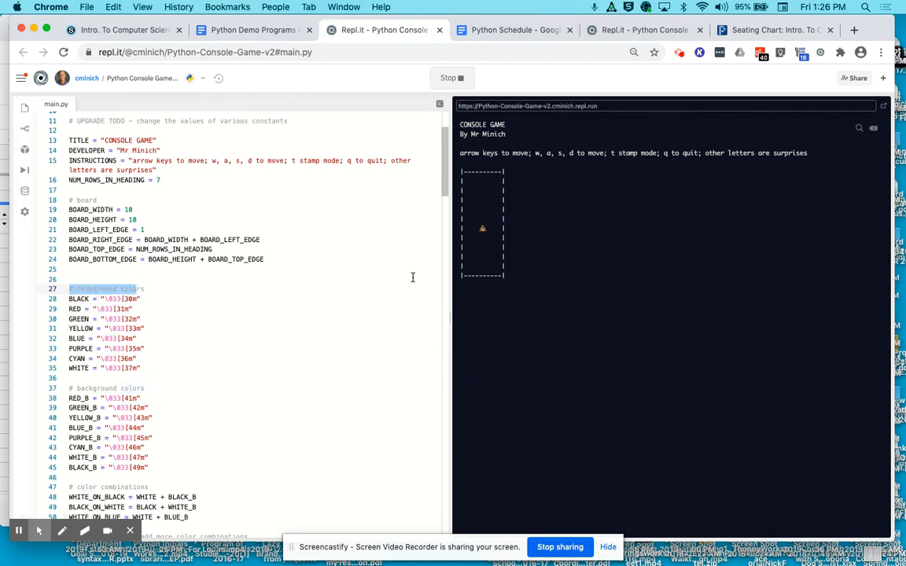
{"action": "mouse_move", "coordinate": [250, 307]}
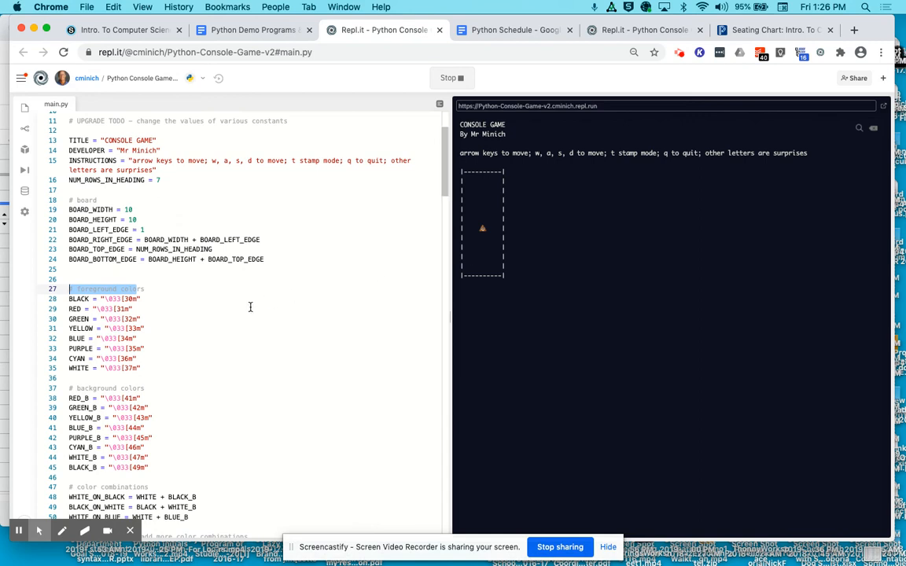
{"action": "mouse_move", "coordinate": [201, 301]}
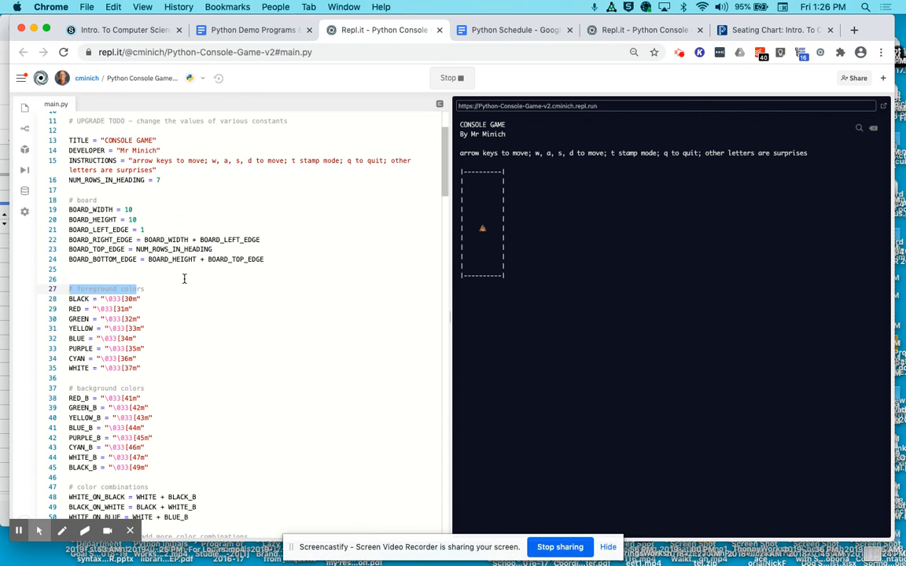
{"action": "mouse_move", "coordinate": [151, 264]}
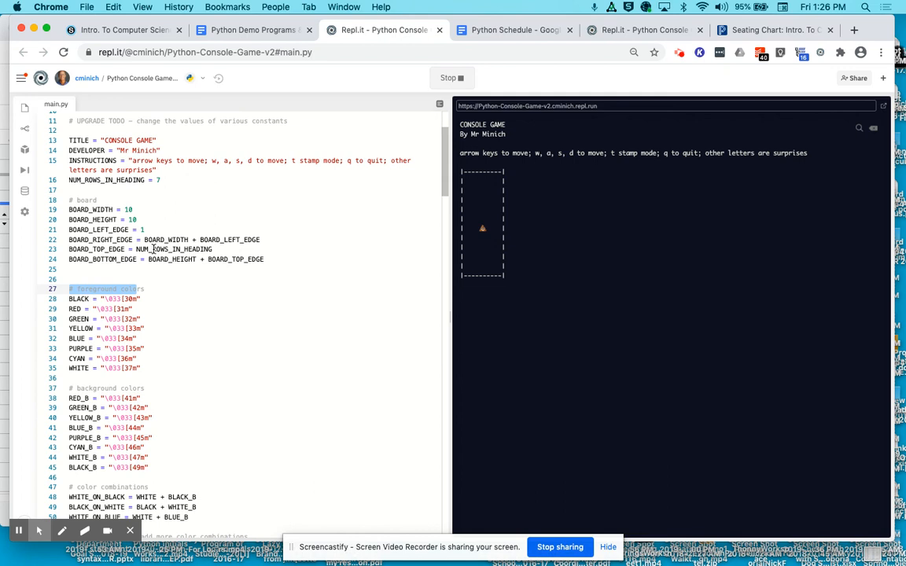
{"action": "scroll", "scroll_direction": "down", "scroll_amount": 3}
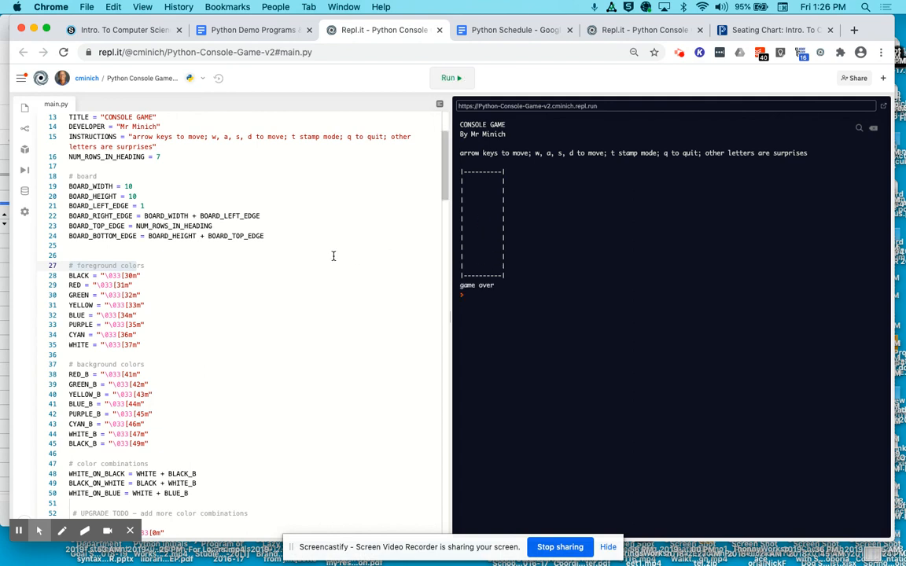
{"action": "mouse_move", "coordinate": [159, 262]}
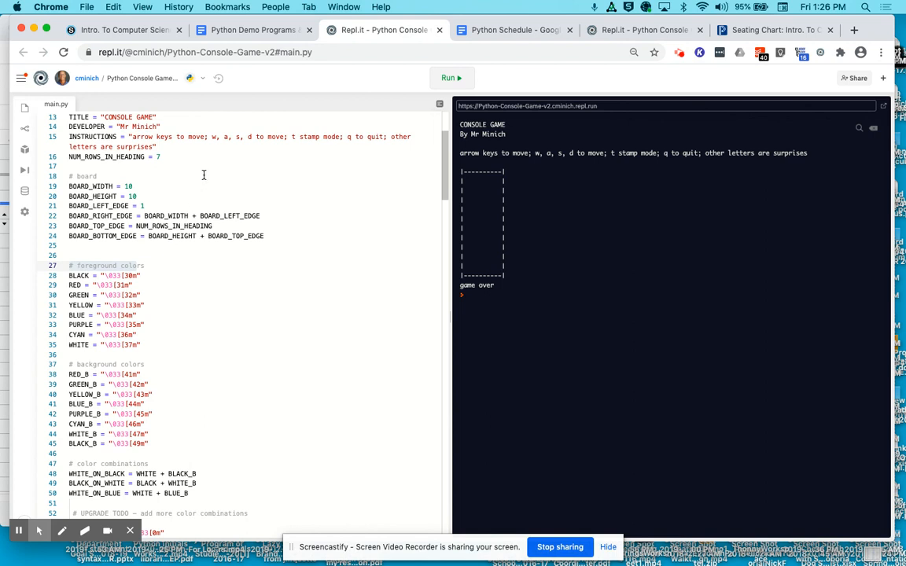
{"action": "mouse_move", "coordinate": [251, 102]}
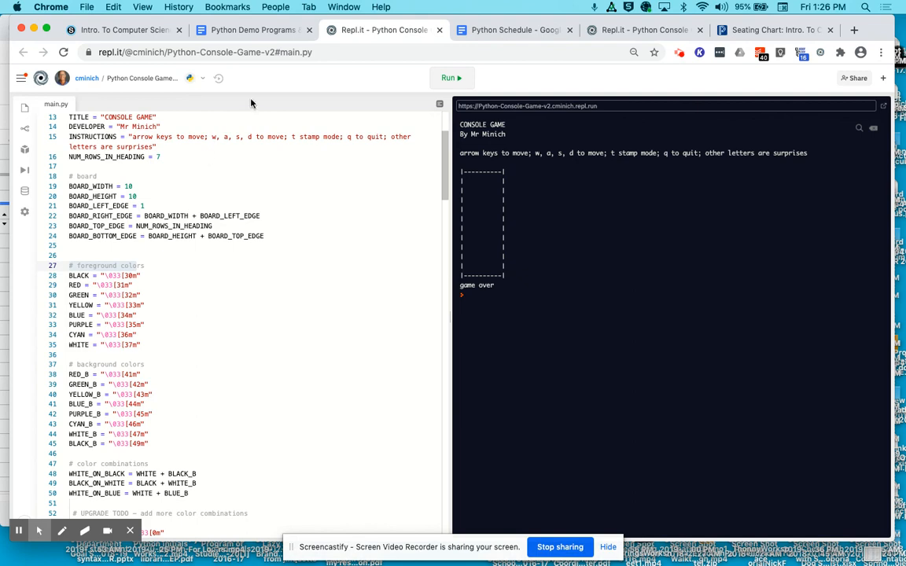